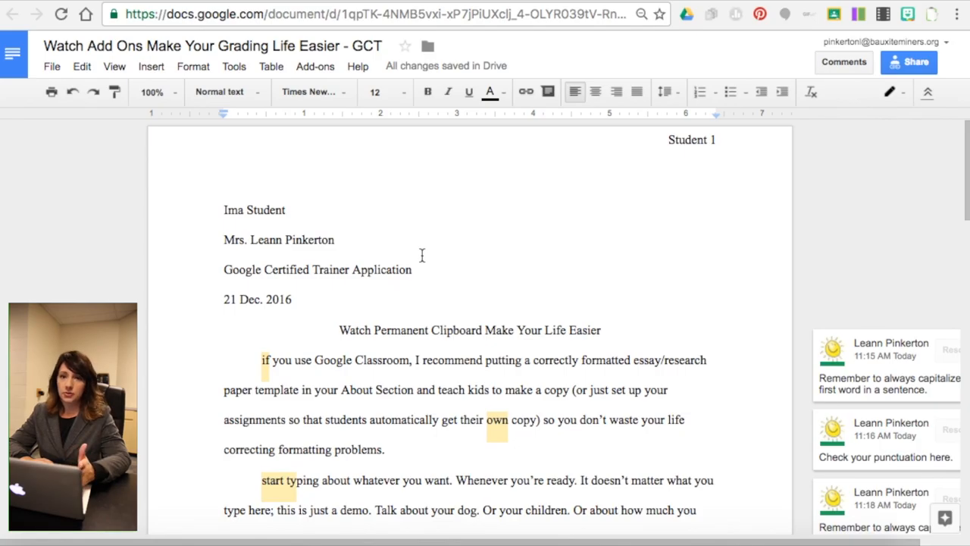
mouse_move(464, 214)
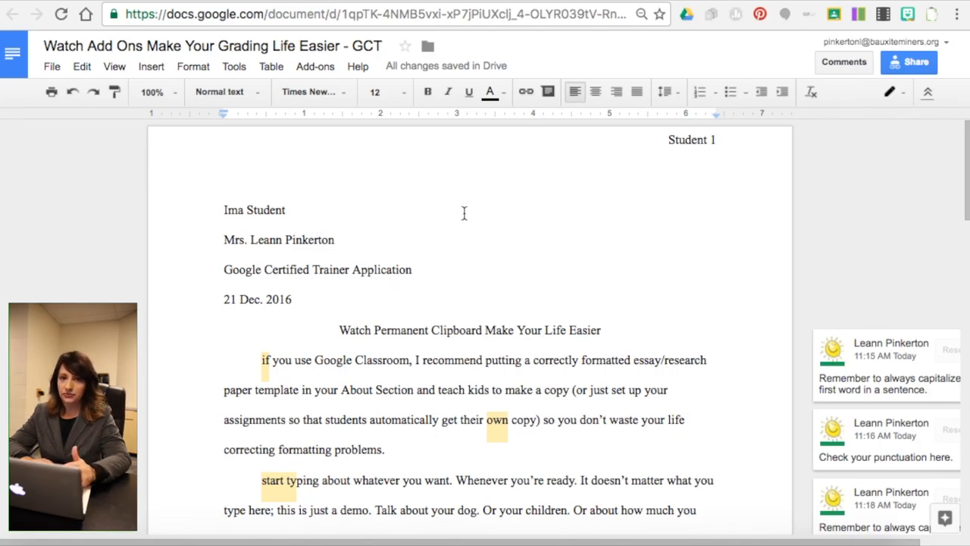
mouse_move(439, 281)
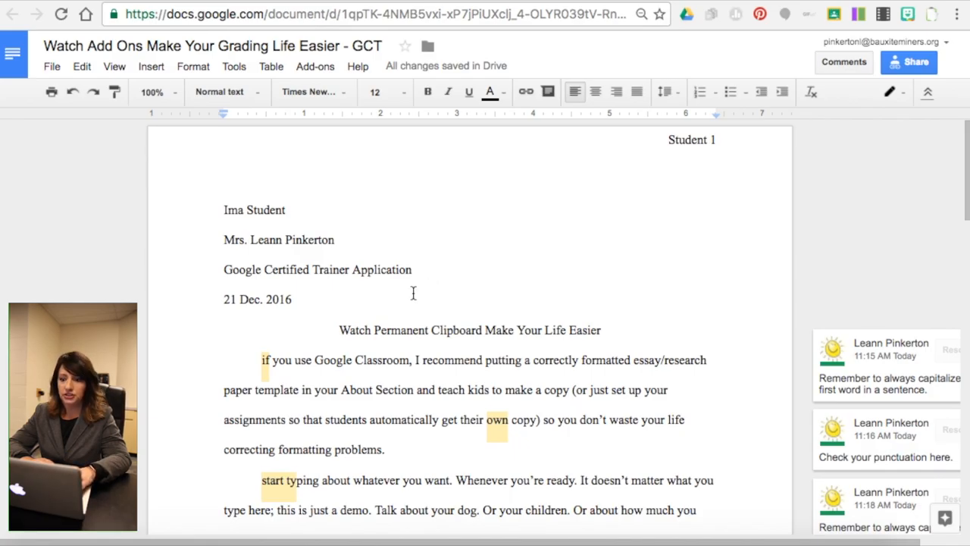
mouse_move(540, 277)
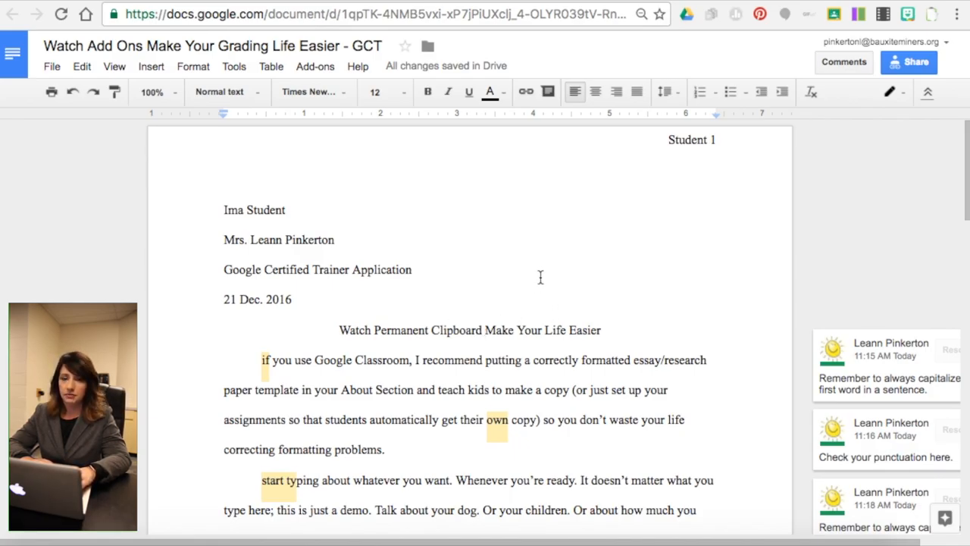
mouse_move(452, 122)
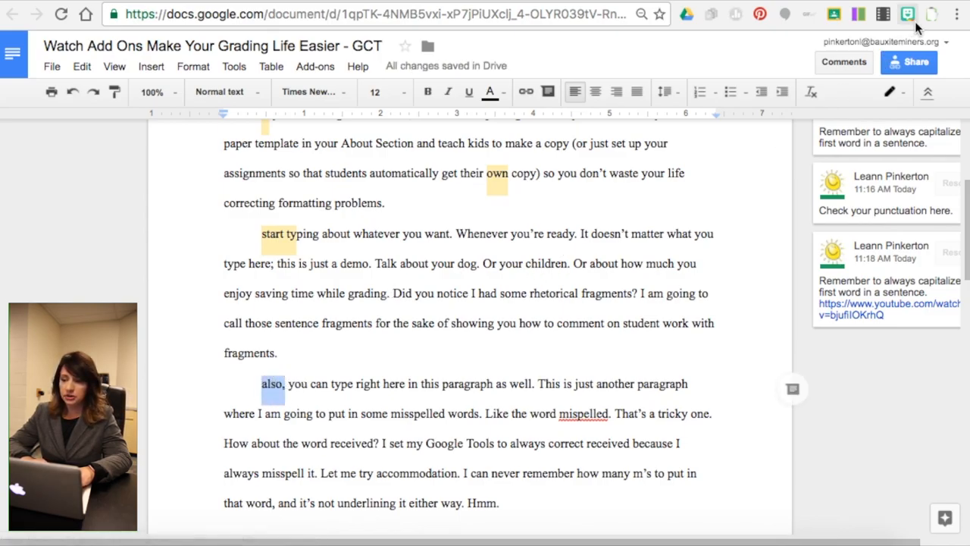
mouse_move(931, 14)
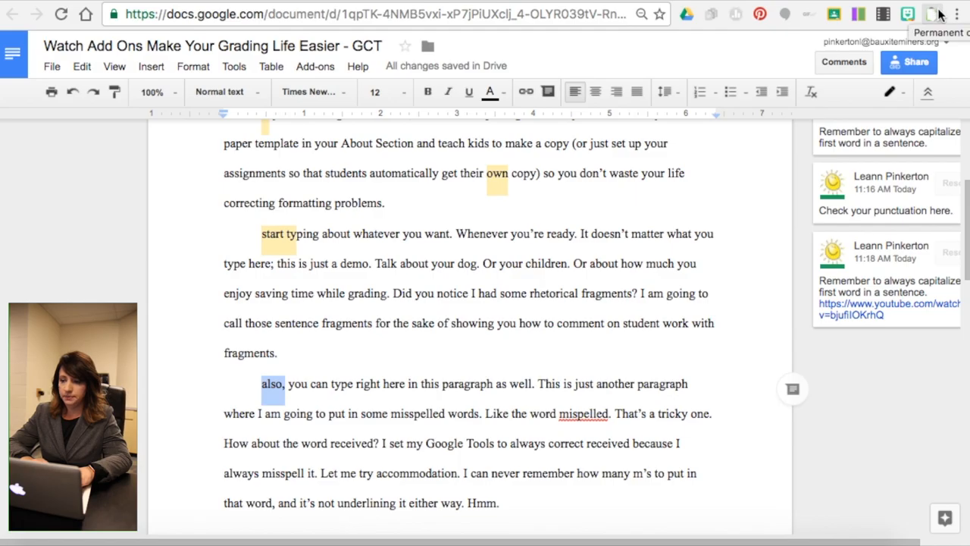
Paste the saved Capitalization snippet as a comment on "also," and post it
left_click(930, 13)
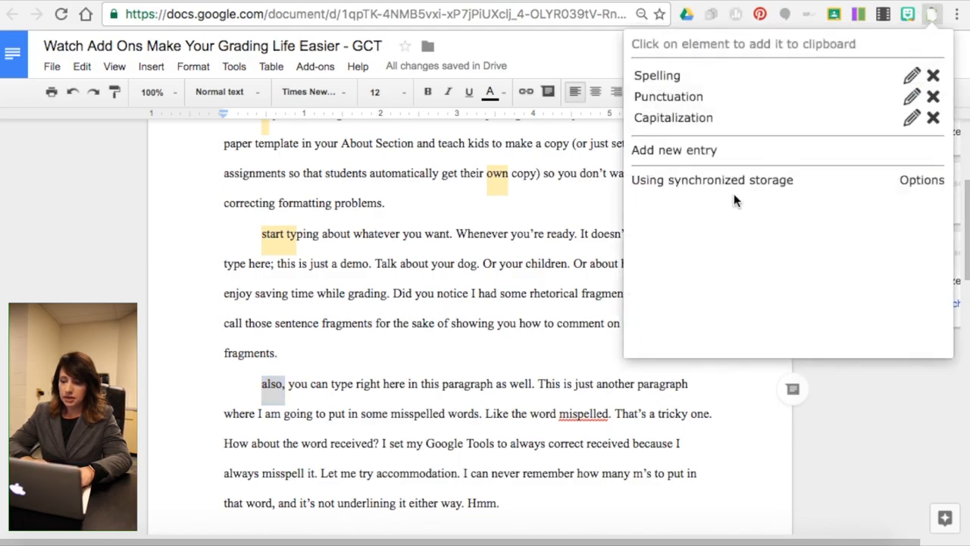
mouse_move(674, 121)
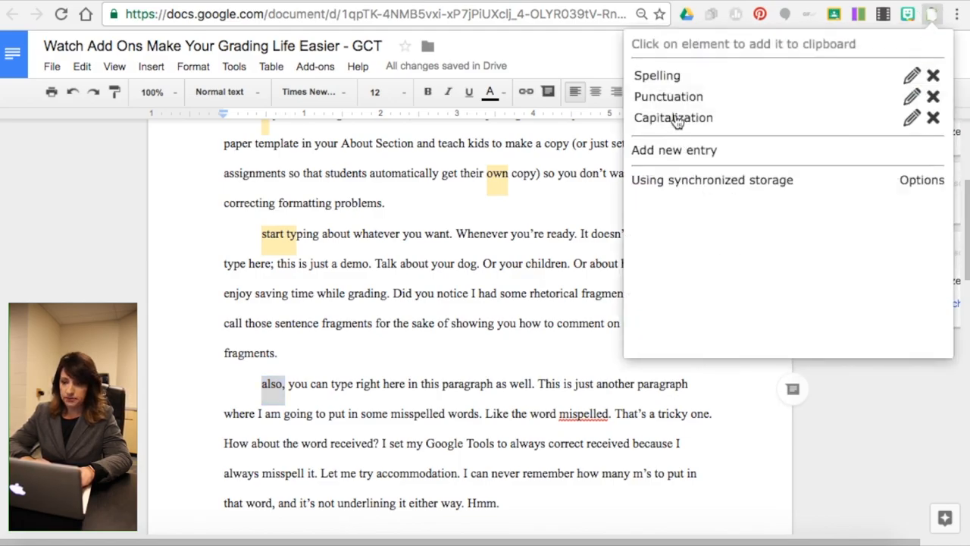
mouse_move(740, 294)
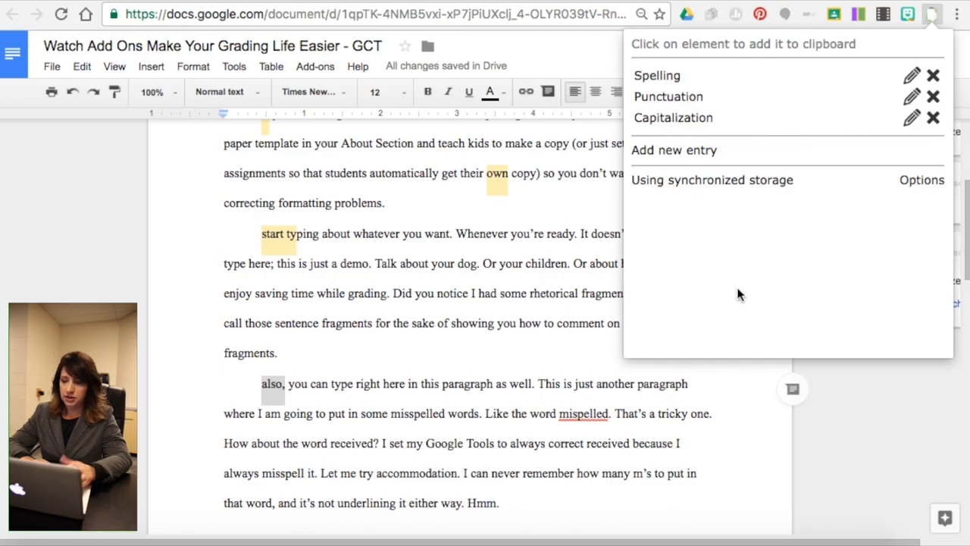
mouse_move(794, 391)
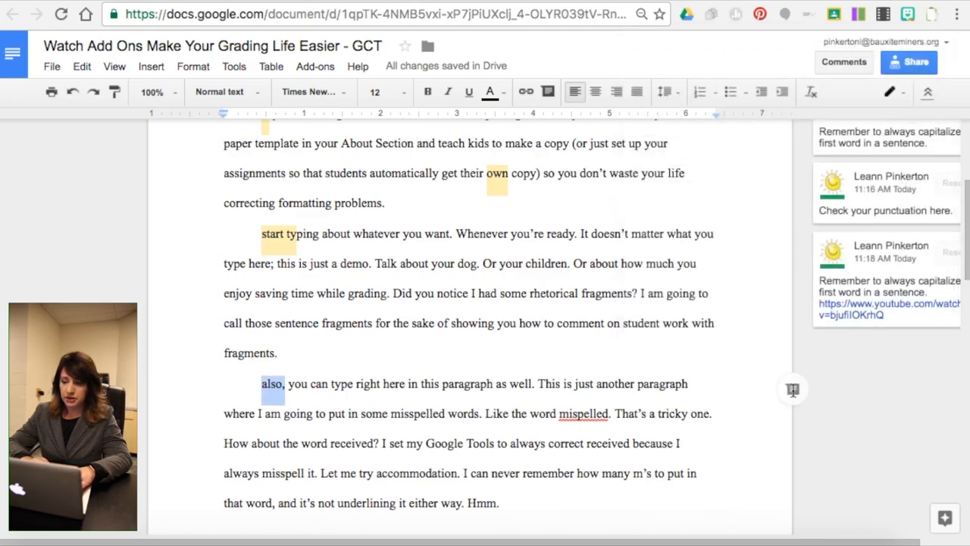
mouse_move(843, 62)
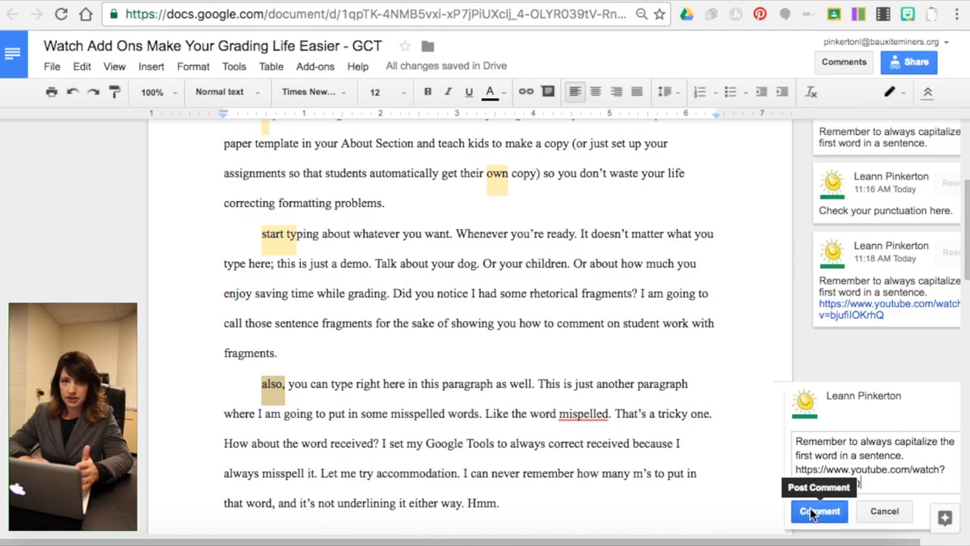
mouse_move(817, 516)
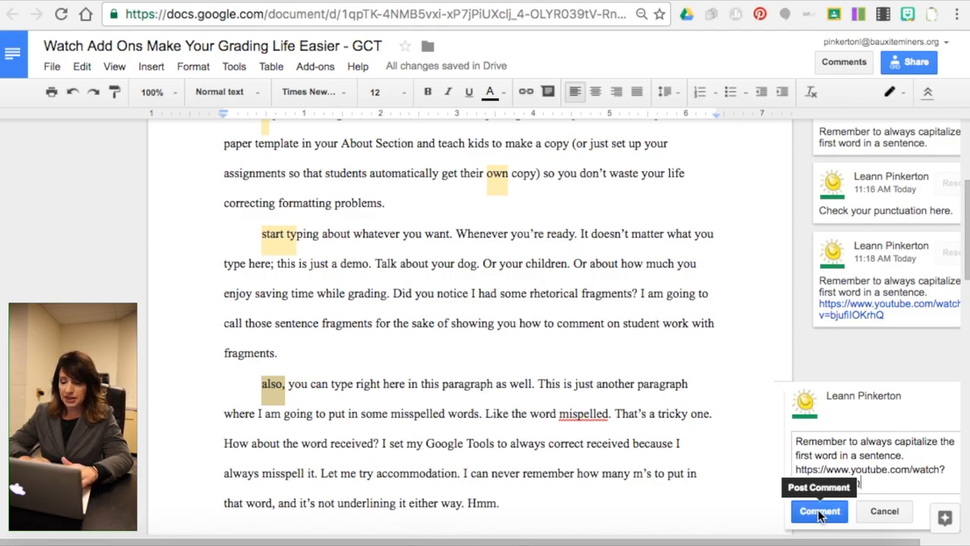
left_click(818, 511)
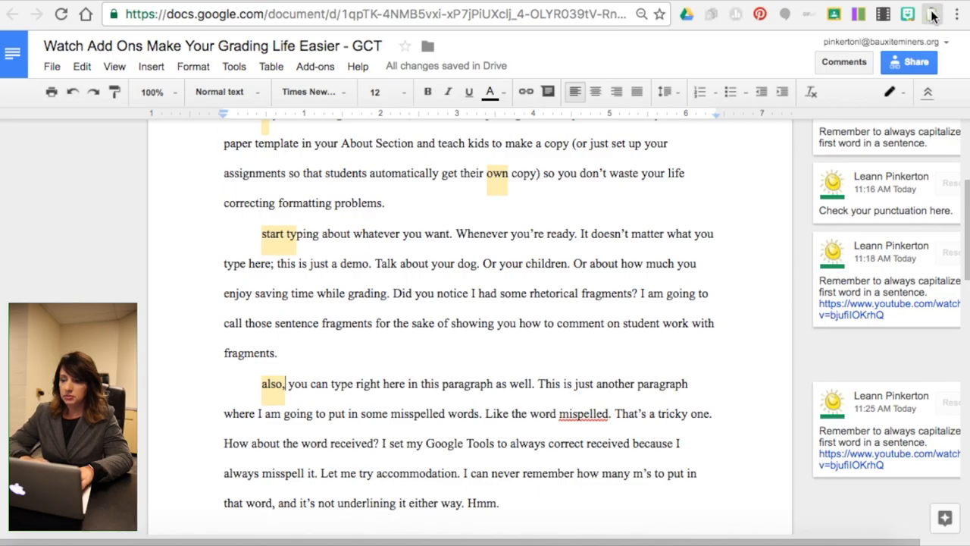
Add a saved snippet named "Formatting" reading "Check your formatting here."
left_click(932, 14)
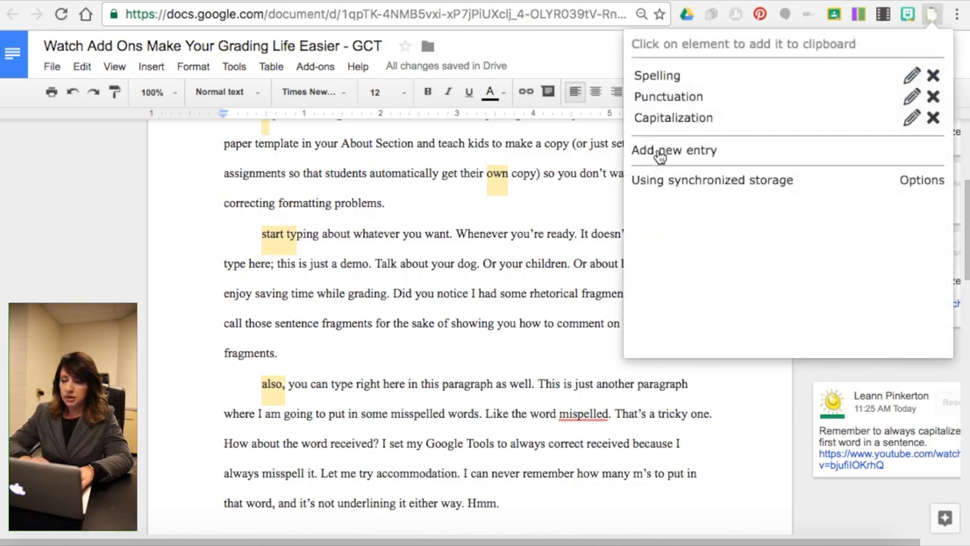
left_click(673, 150)
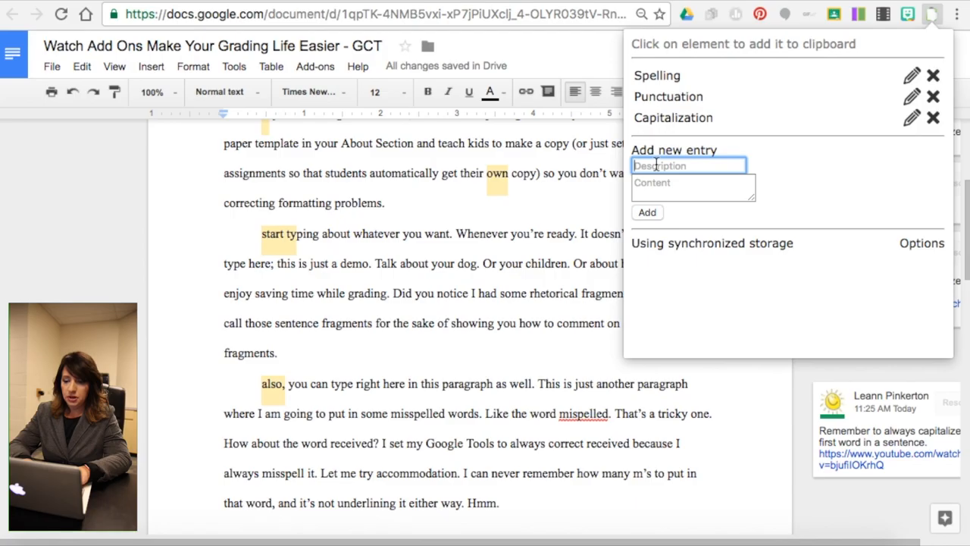
type("Formatting")
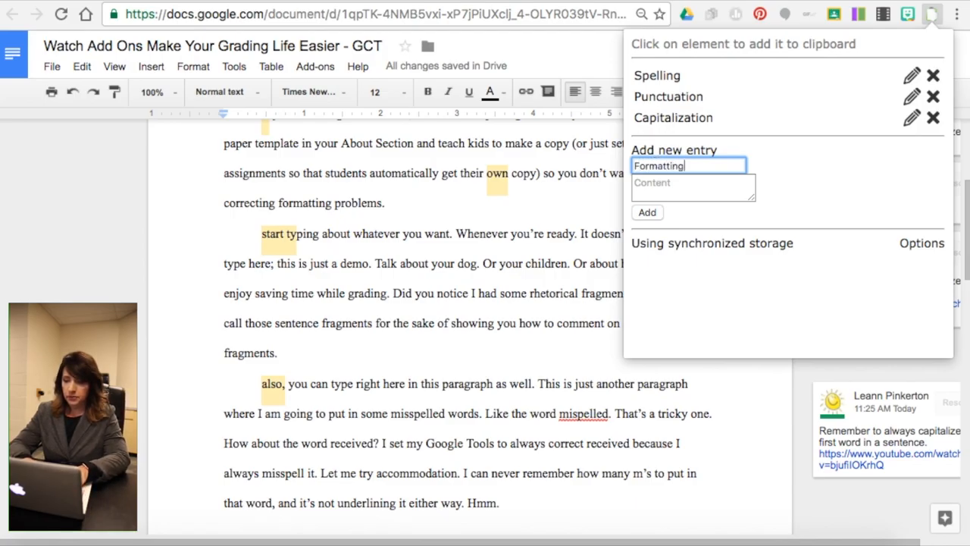
type("Check")
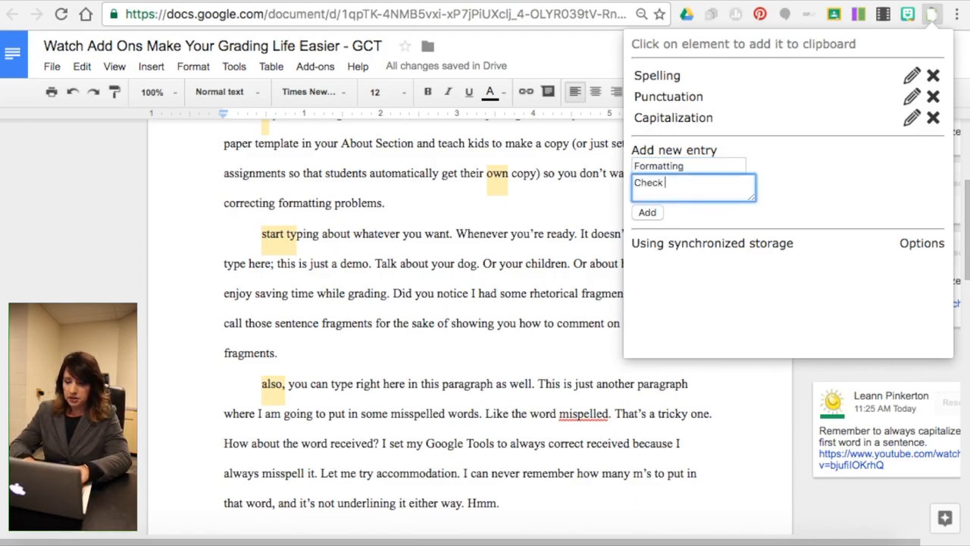
type("your formatting")
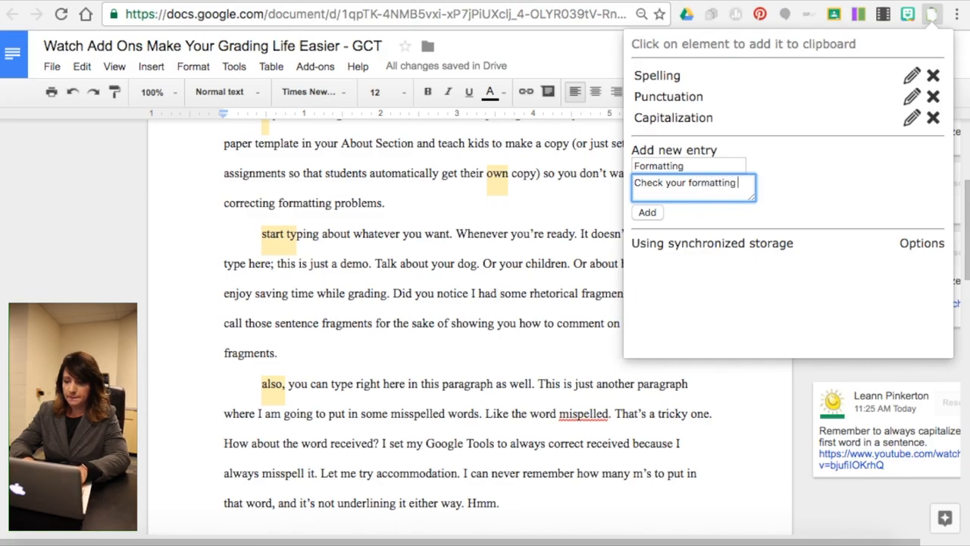
type("here.")
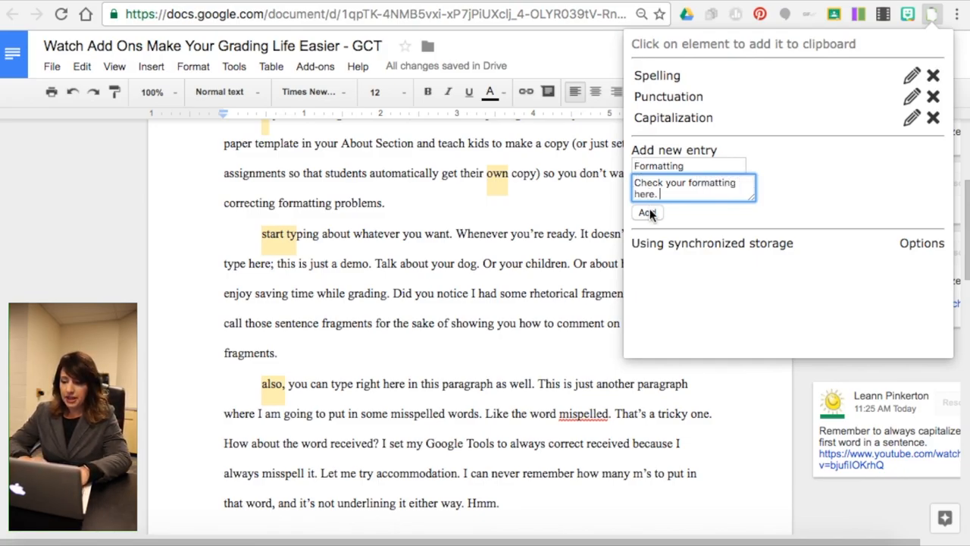
left_click(645, 212)
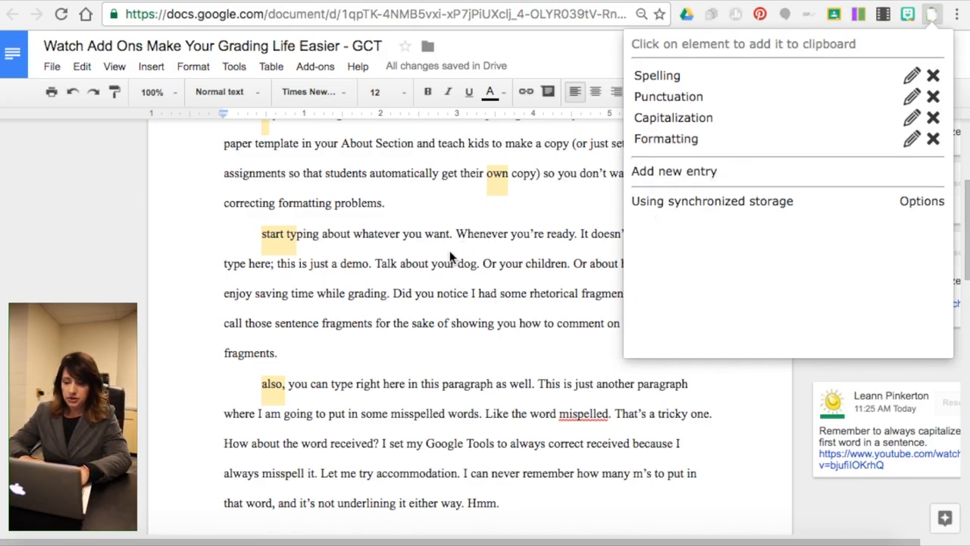
Select the four heading lines at the top of the essay
scroll("up", 3)
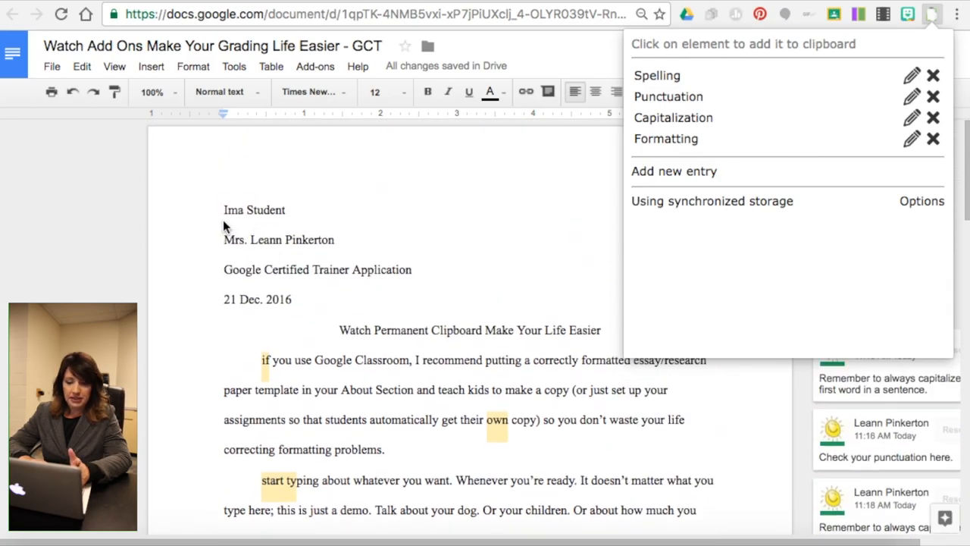
left_click(227, 209)
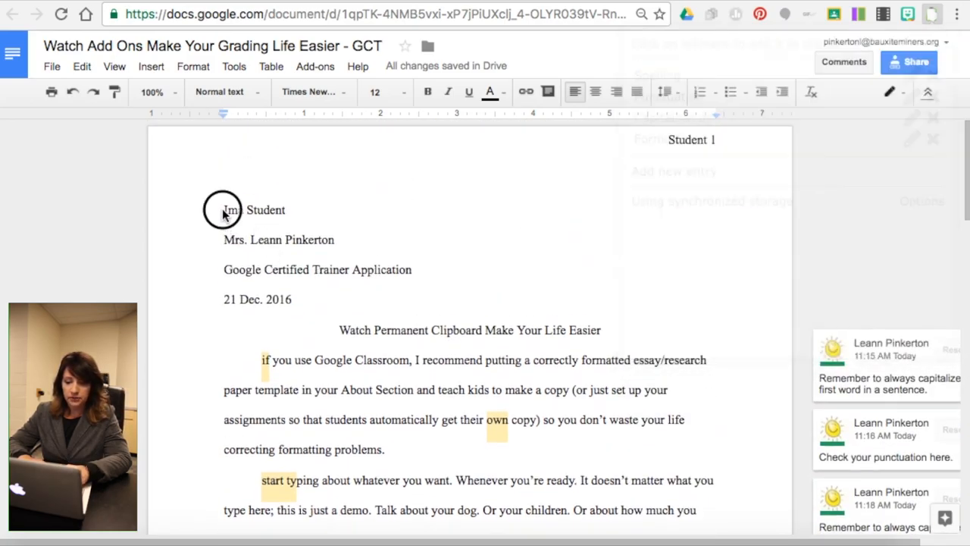
left_click(223, 210)
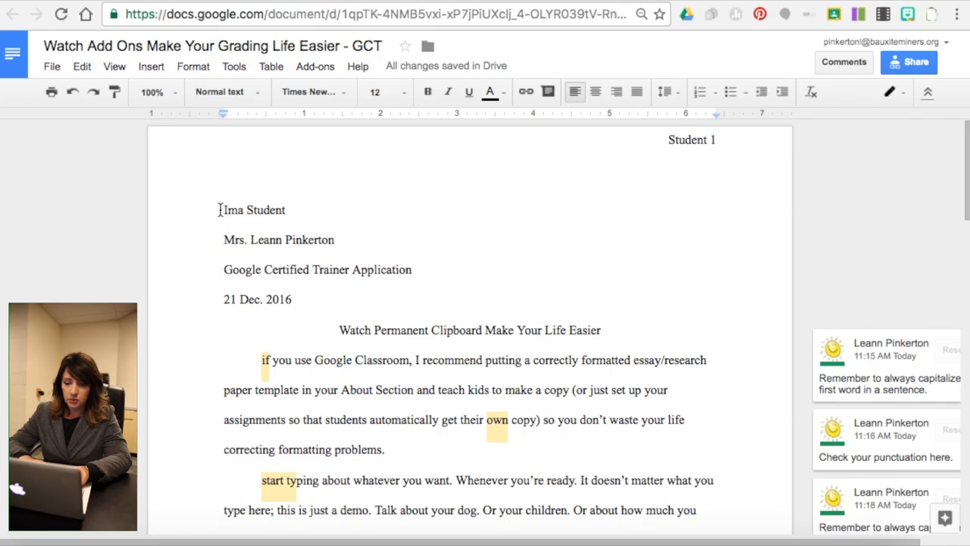
left_click_drag(223, 209, 295, 300)
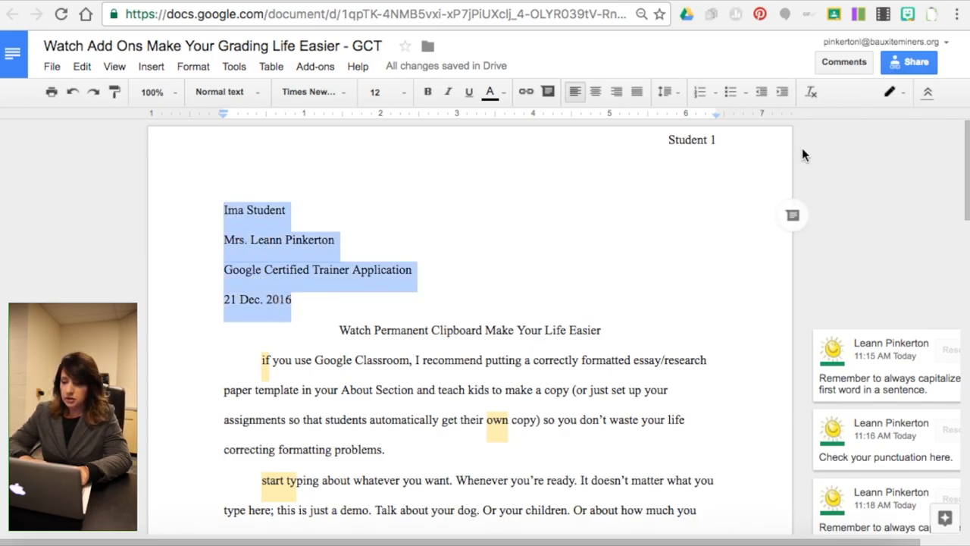
Post the saved Formatting snippet "Check your formatting here." as a comment on the heading
left_click(930, 14)
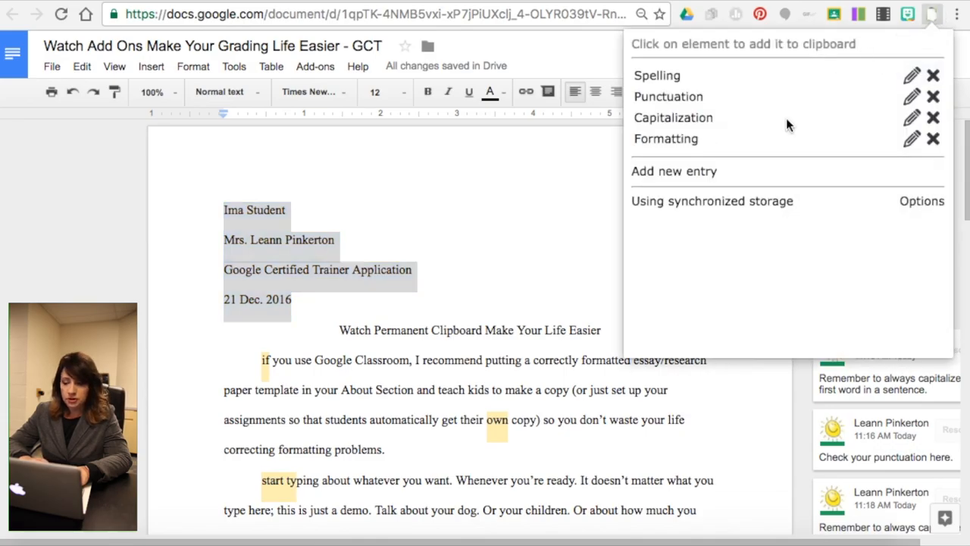
mouse_move(571, 248)
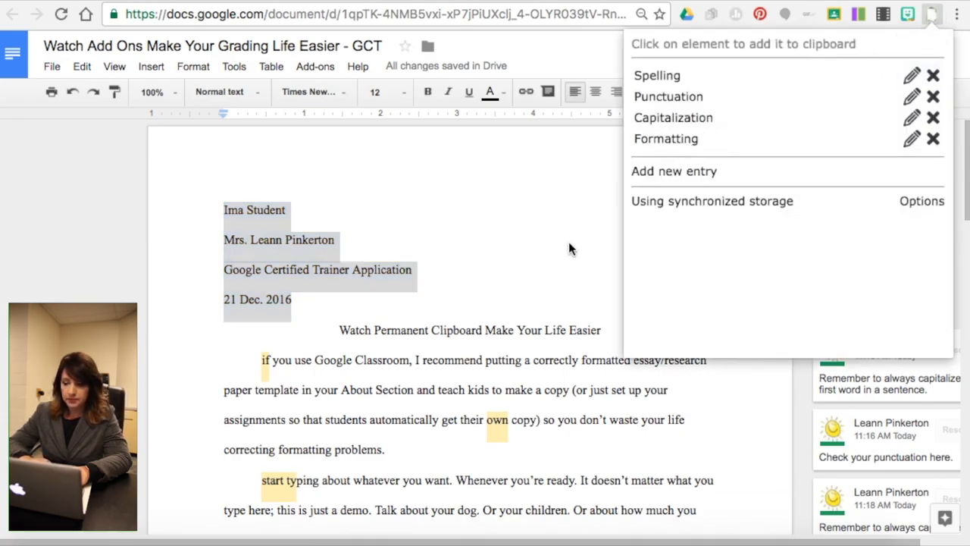
left_click(555, 263)
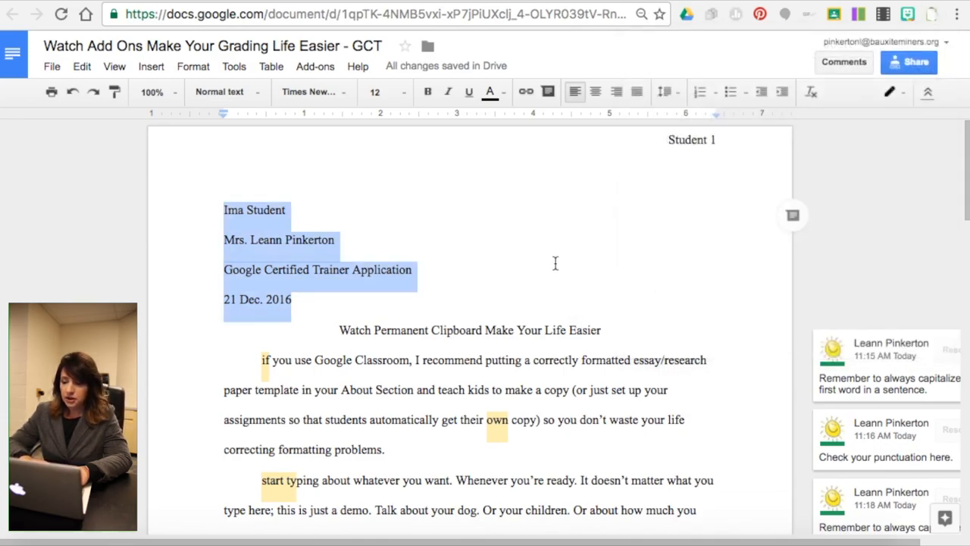
left_click(791, 215)
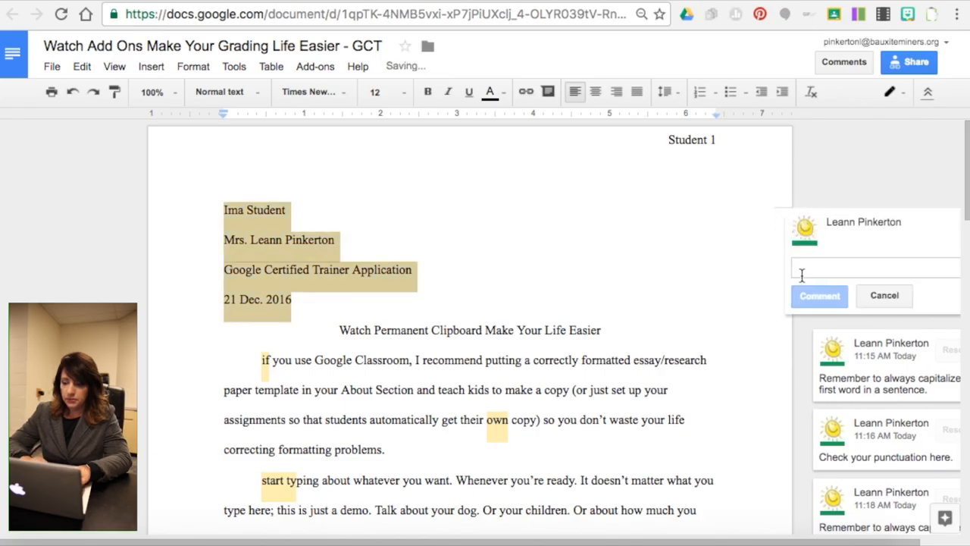
type("Check your formatting here.")
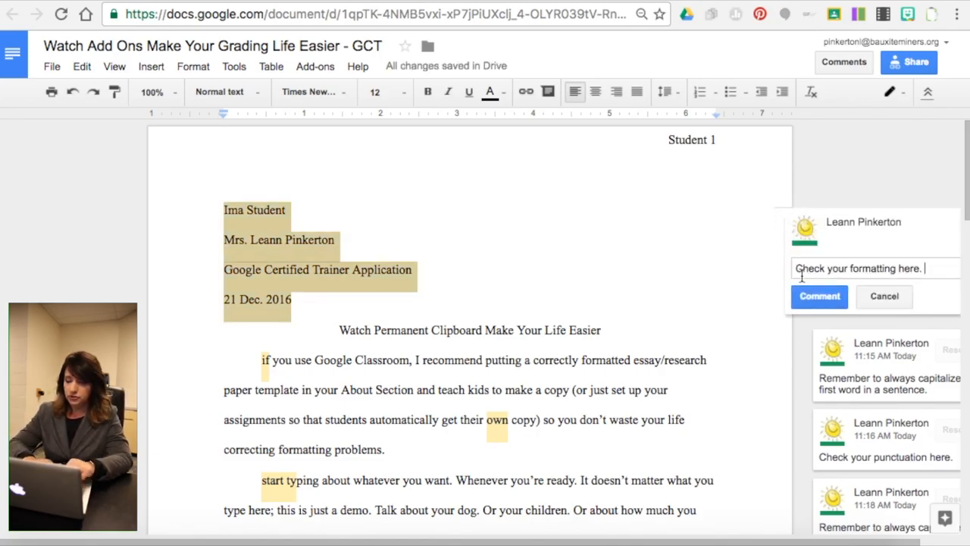
left_click(818, 296)
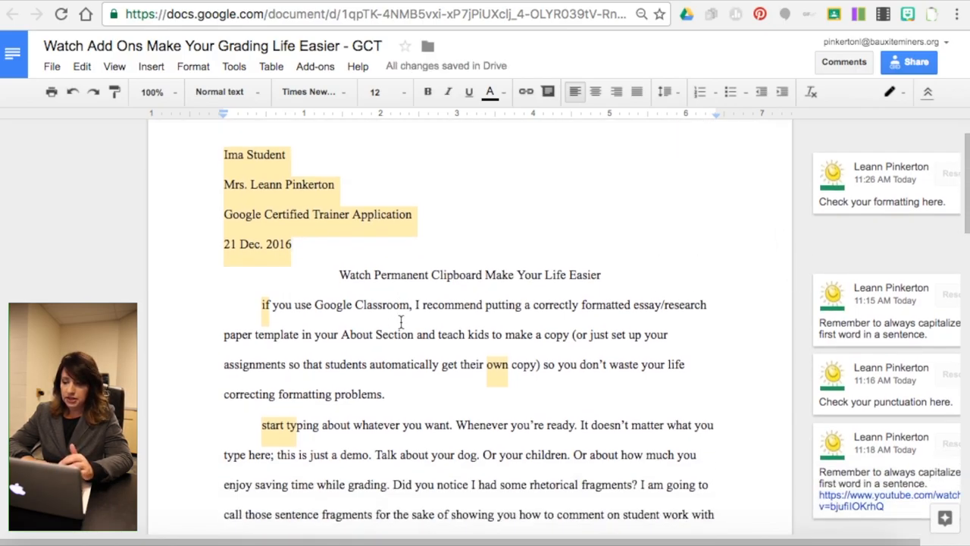
scroll("down", 3)
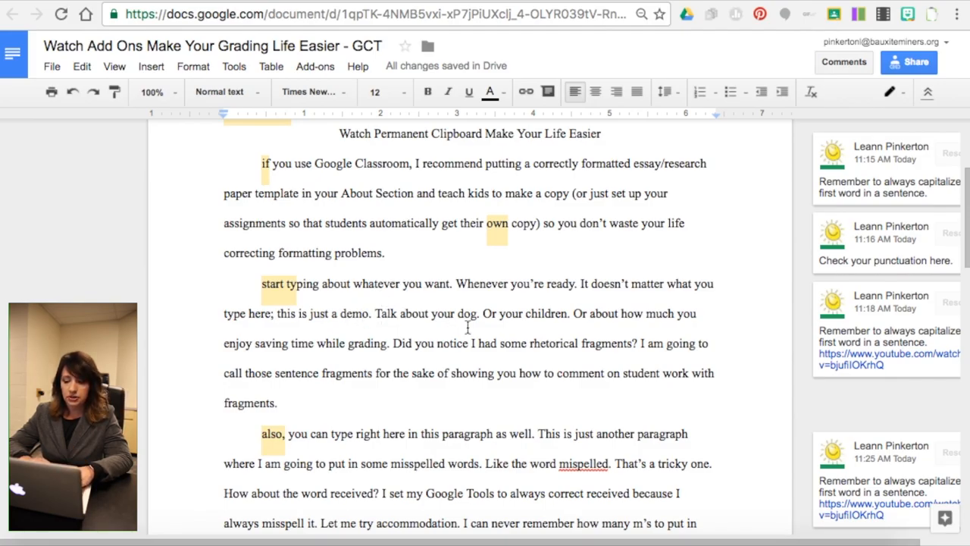
scroll("down", 3)
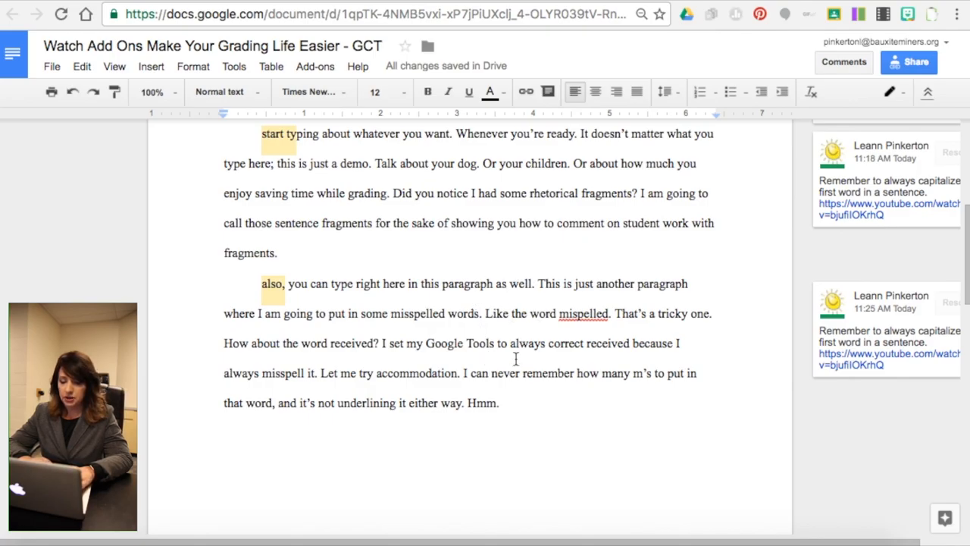
scroll("down", 3)
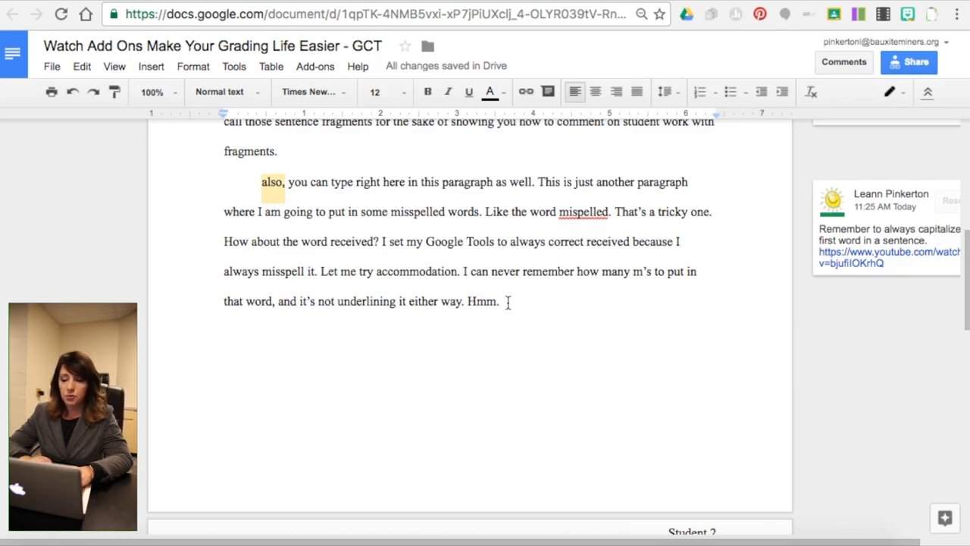
scroll("up", 3)
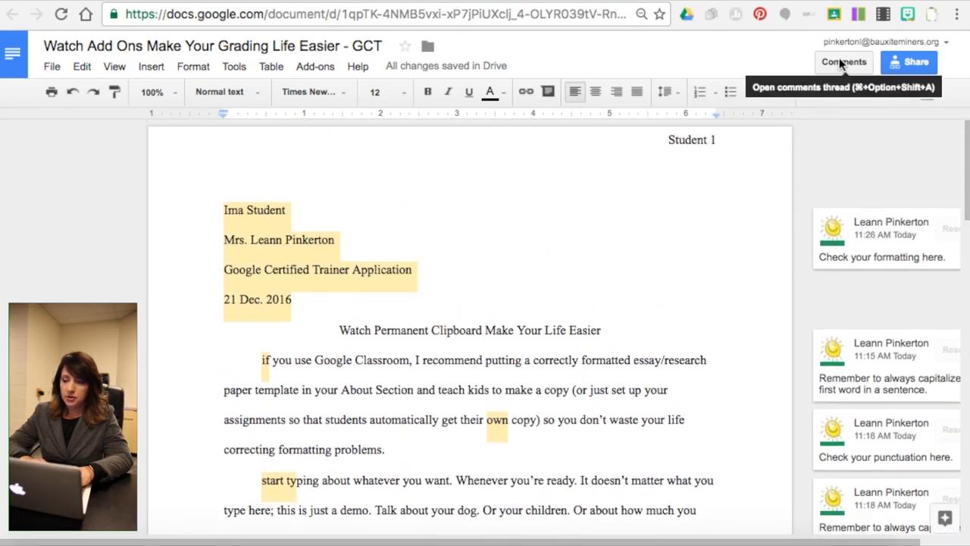
Post the praise comment "I love what you're saying here." on "Hmm."
left_click(842, 62)
type("I lo")
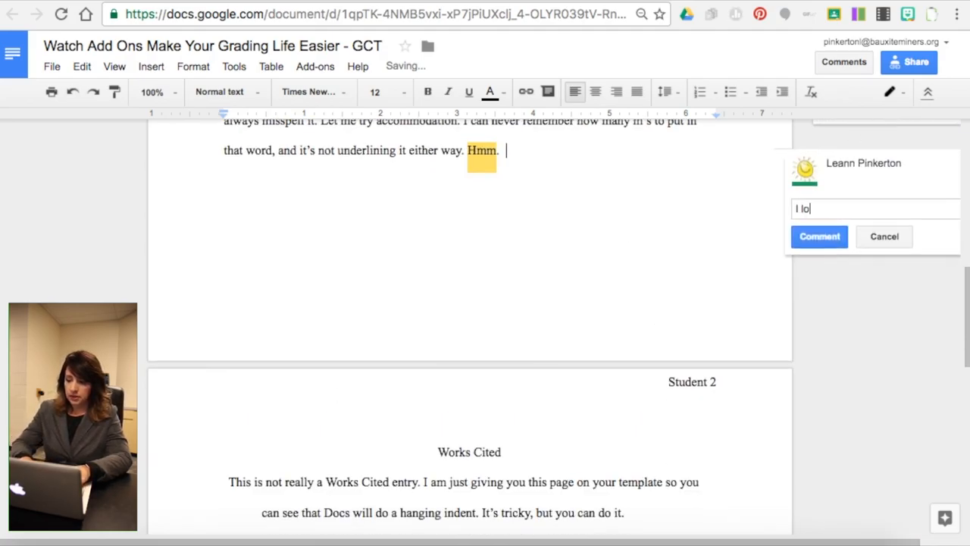
type("ve wjh")
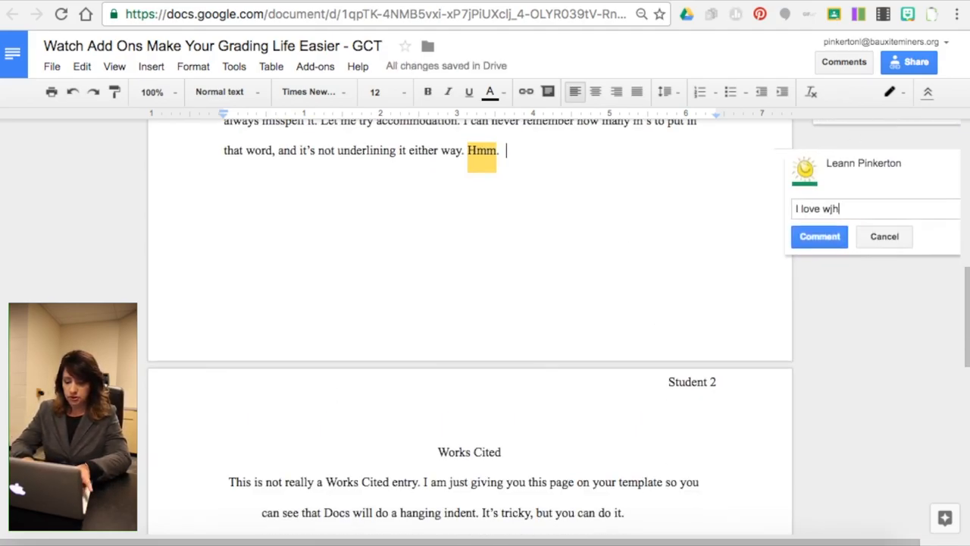
type("what")
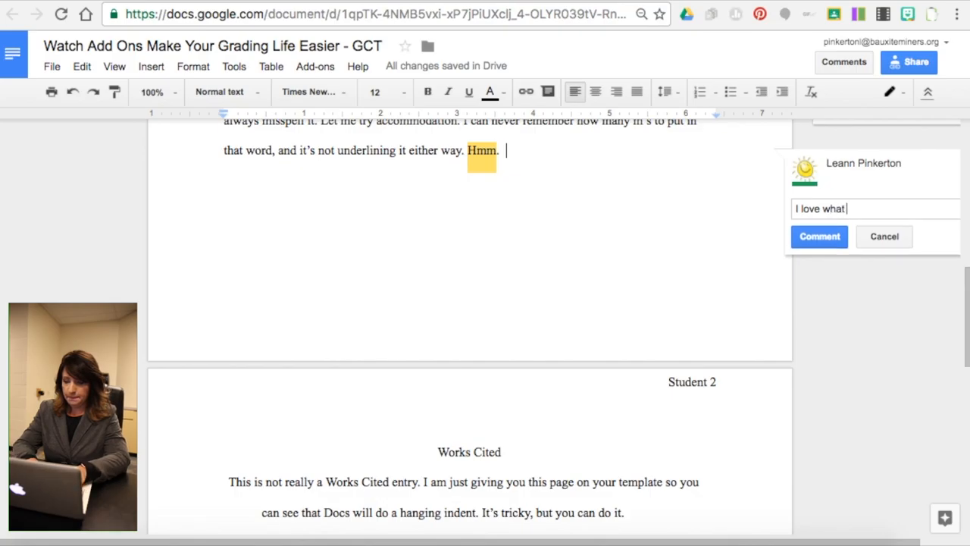
type("you're saying here.")
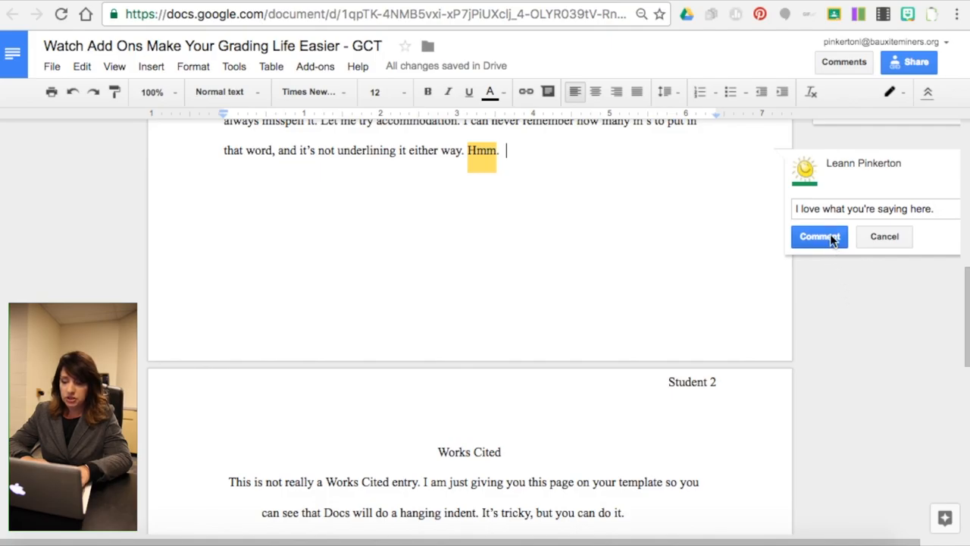
mouse_move(819, 236)
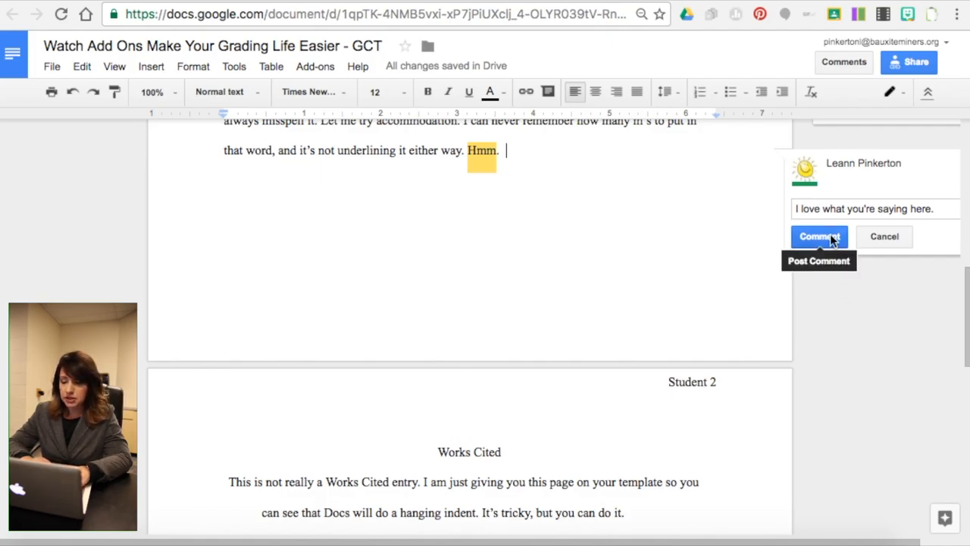
left_click(818, 237)
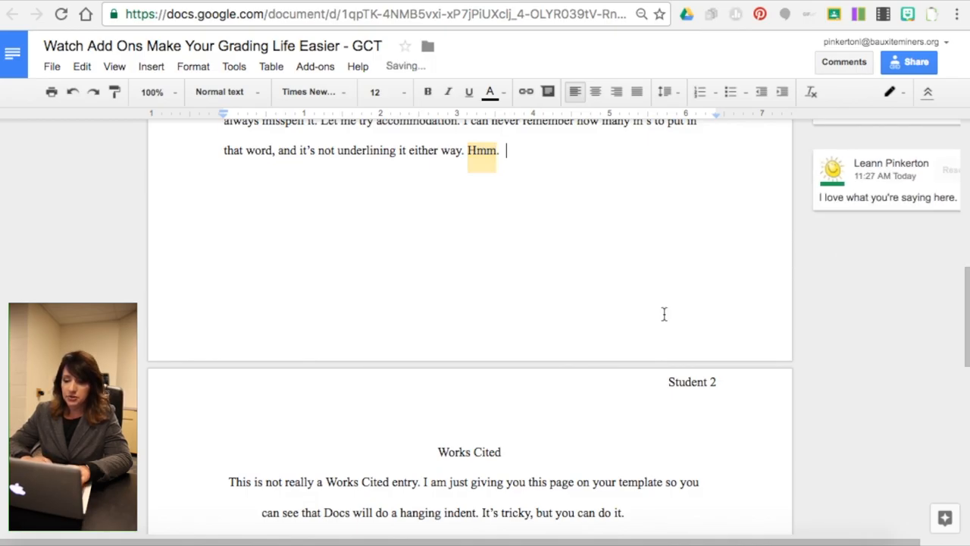
mouse_move(537, 261)
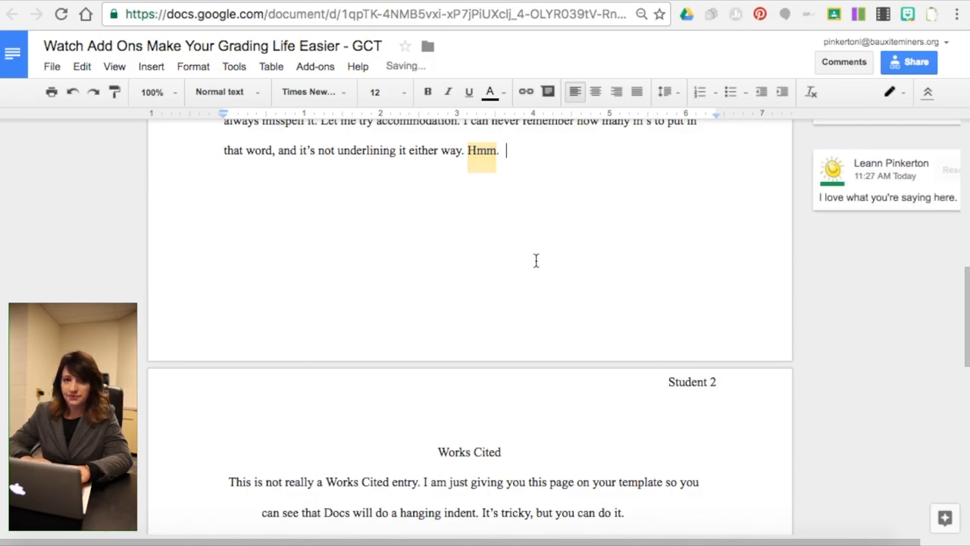